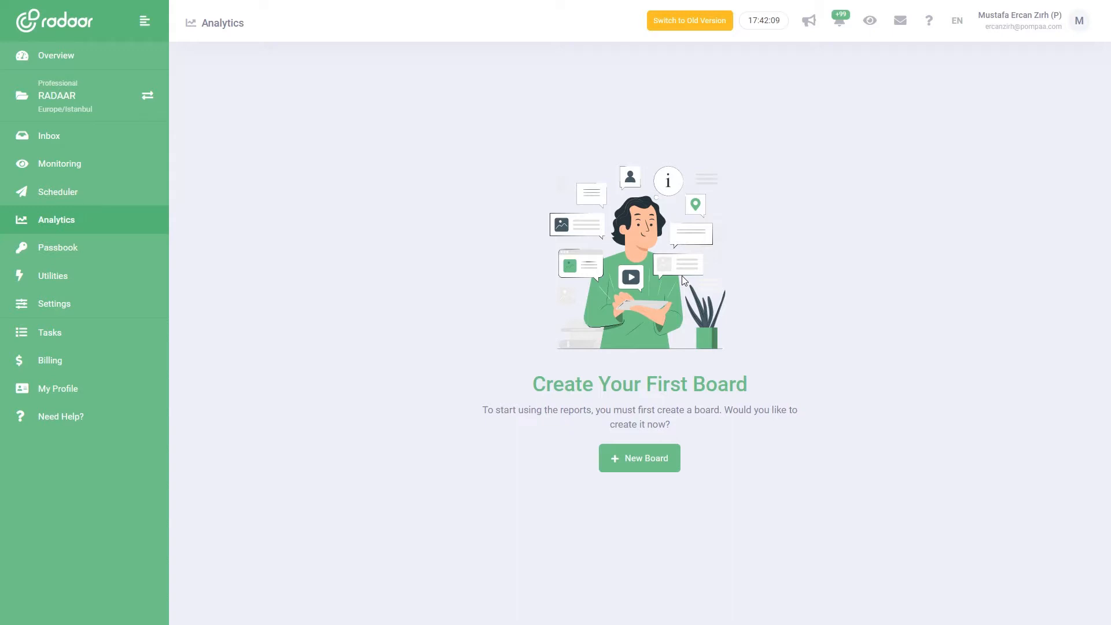
pyautogui.moveTo(467, 288)
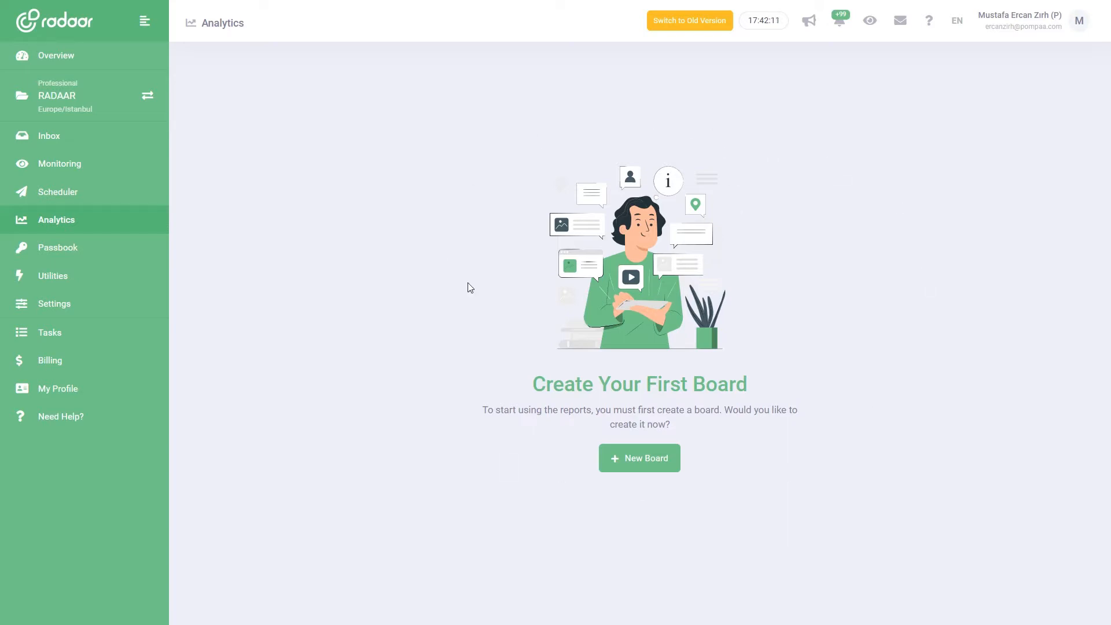
pyautogui.moveTo(862, 286)
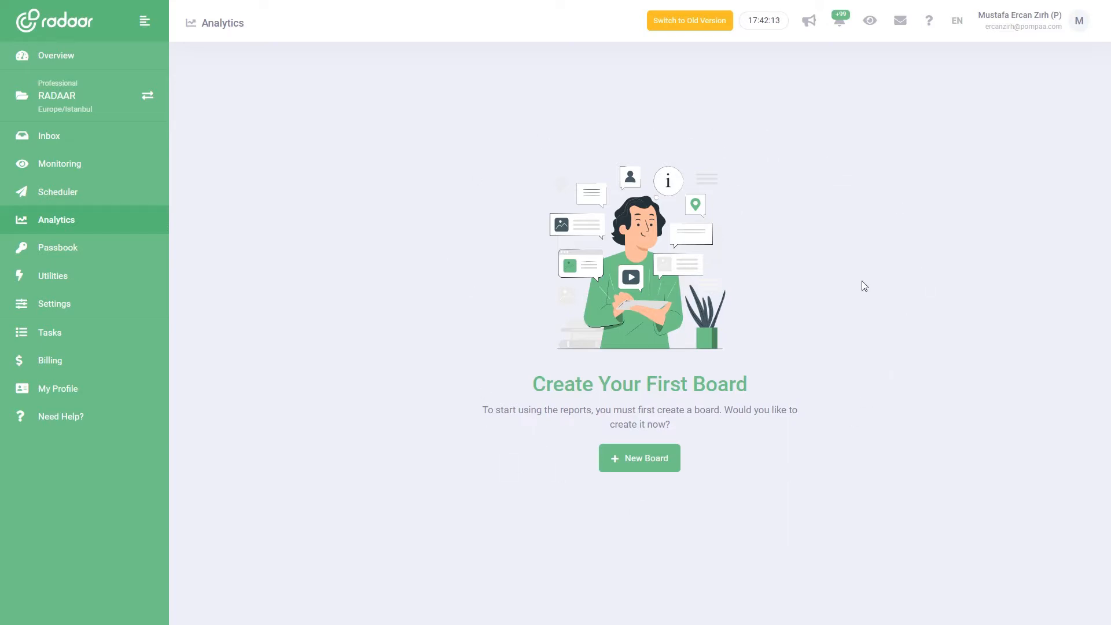
pyautogui.moveTo(954, 195)
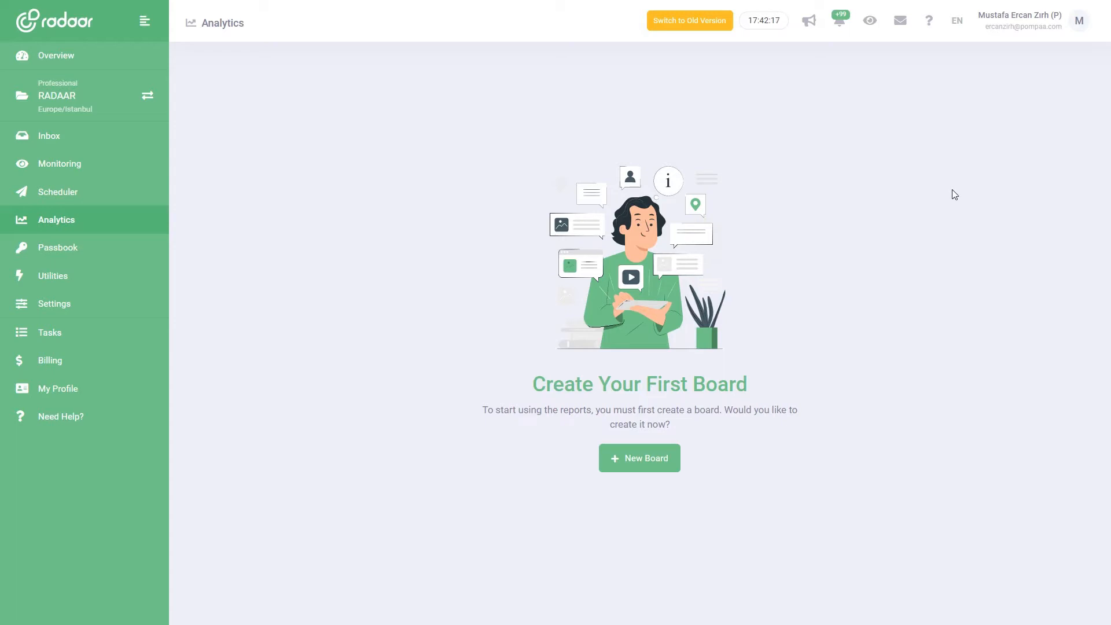
pyautogui.moveTo(1018, 19)
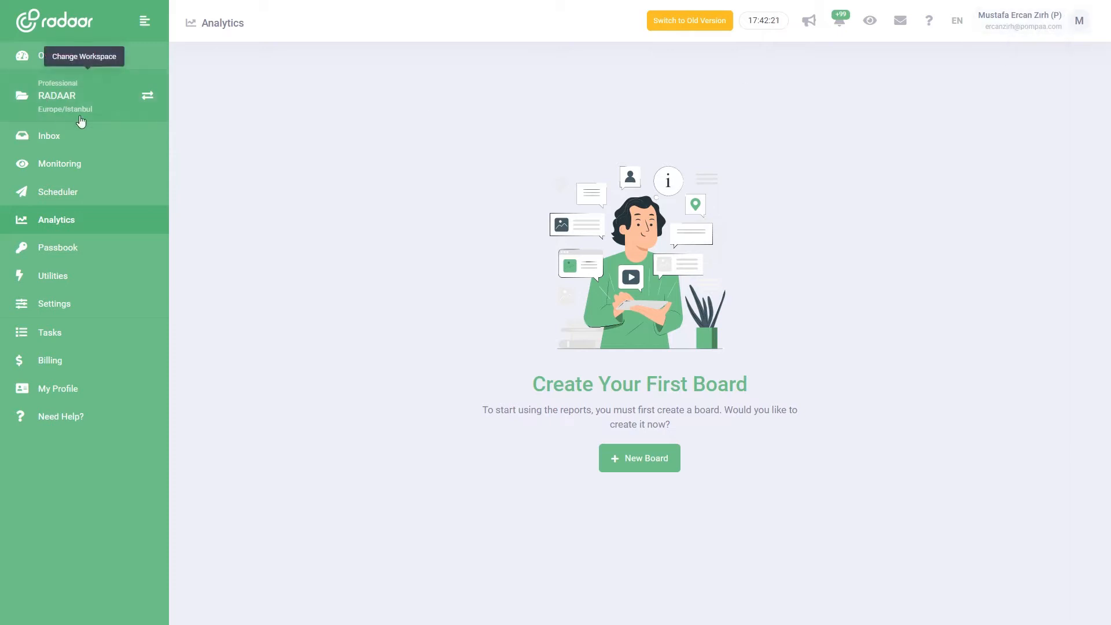
pyautogui.moveTo(38, 312)
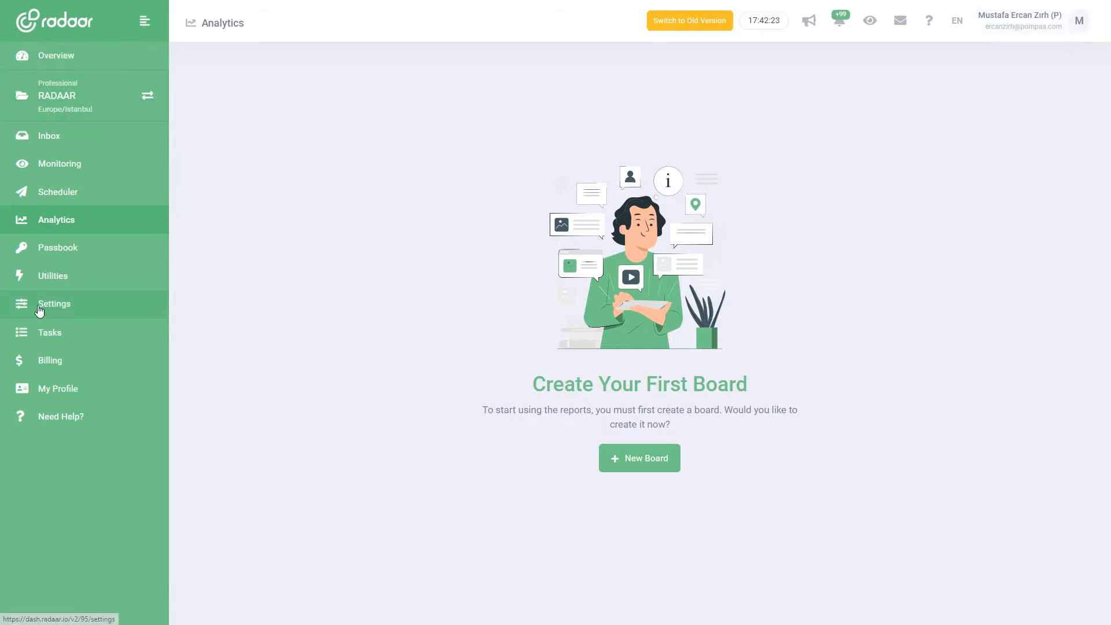
pyautogui.moveTo(94, 225)
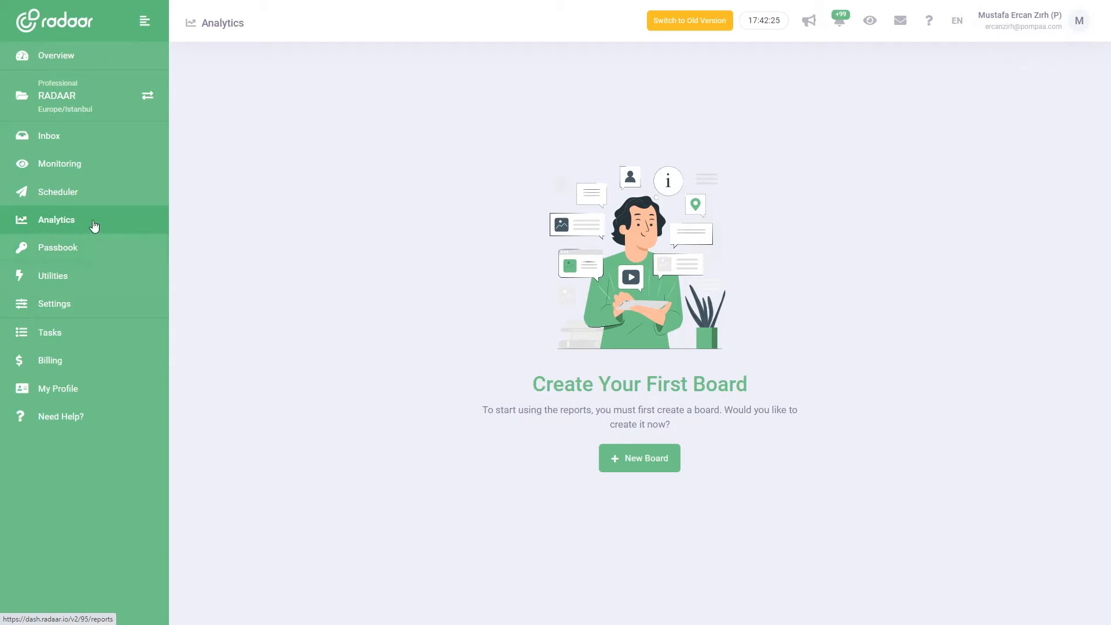
pyautogui.moveTo(436, 360)
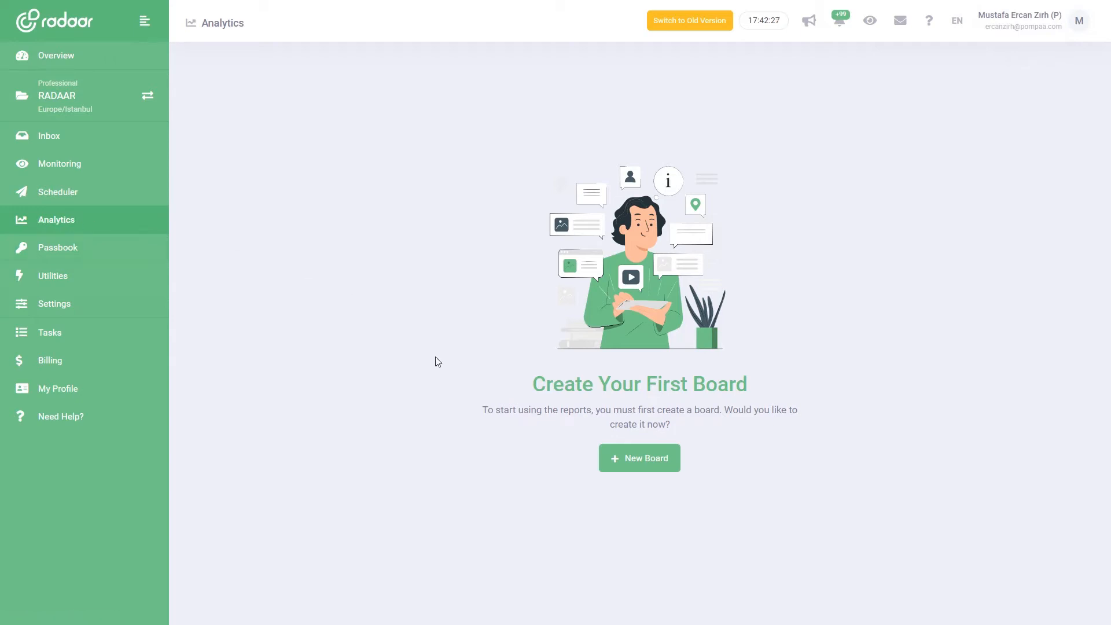
pyautogui.moveTo(445, 371)
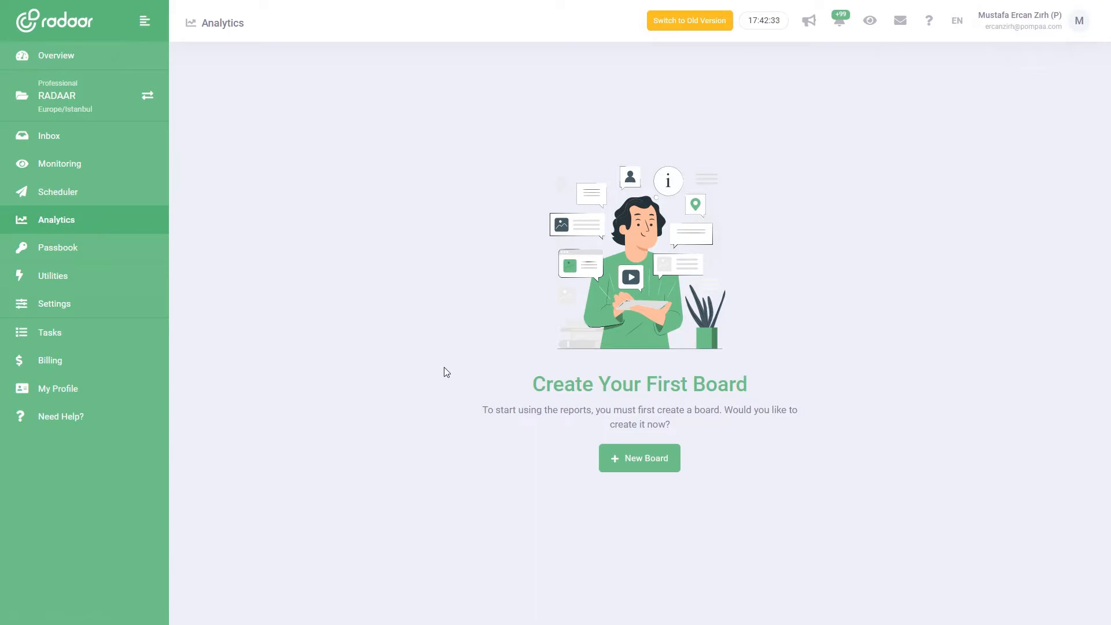
pyautogui.moveTo(471, 467)
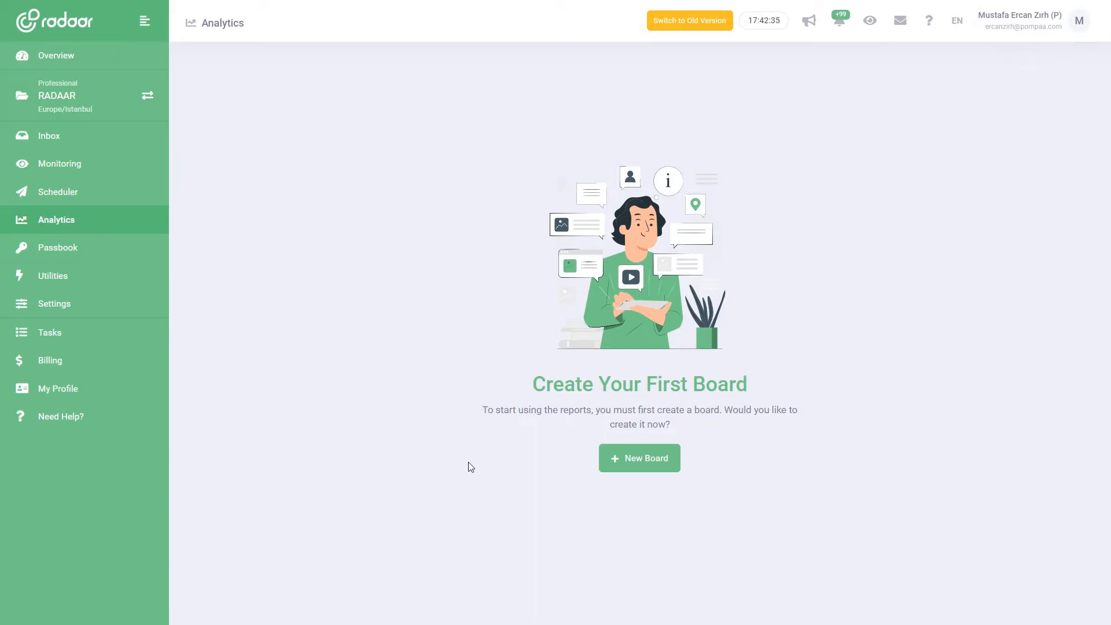
pyautogui.moveTo(638, 458)
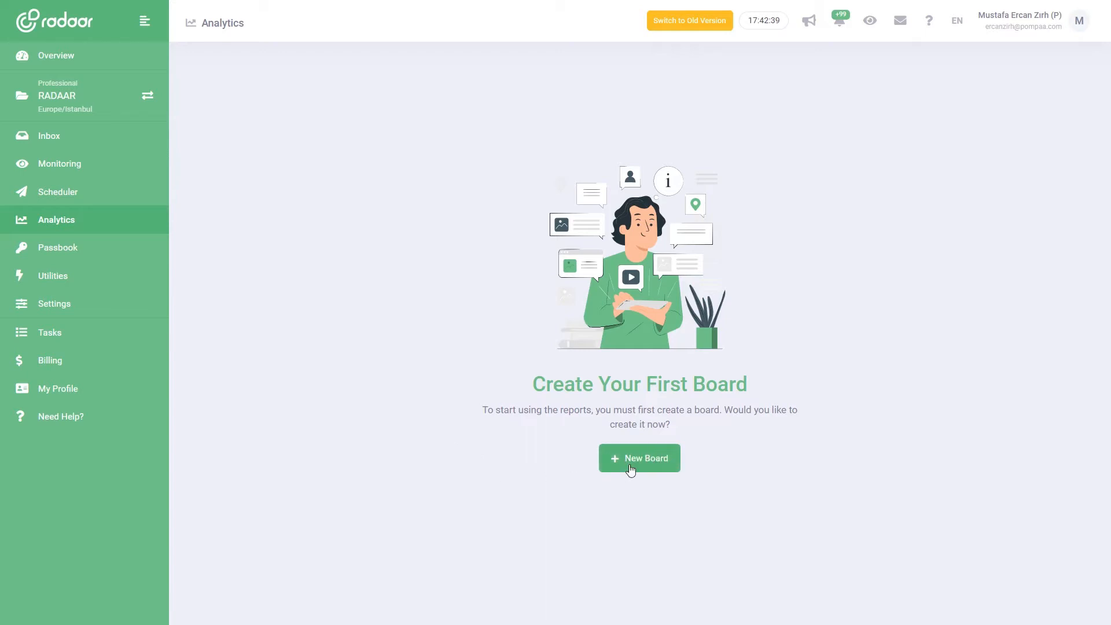
# Start a new board, enter 'Audience' as its name and submit it.
pyautogui.click(638, 458)
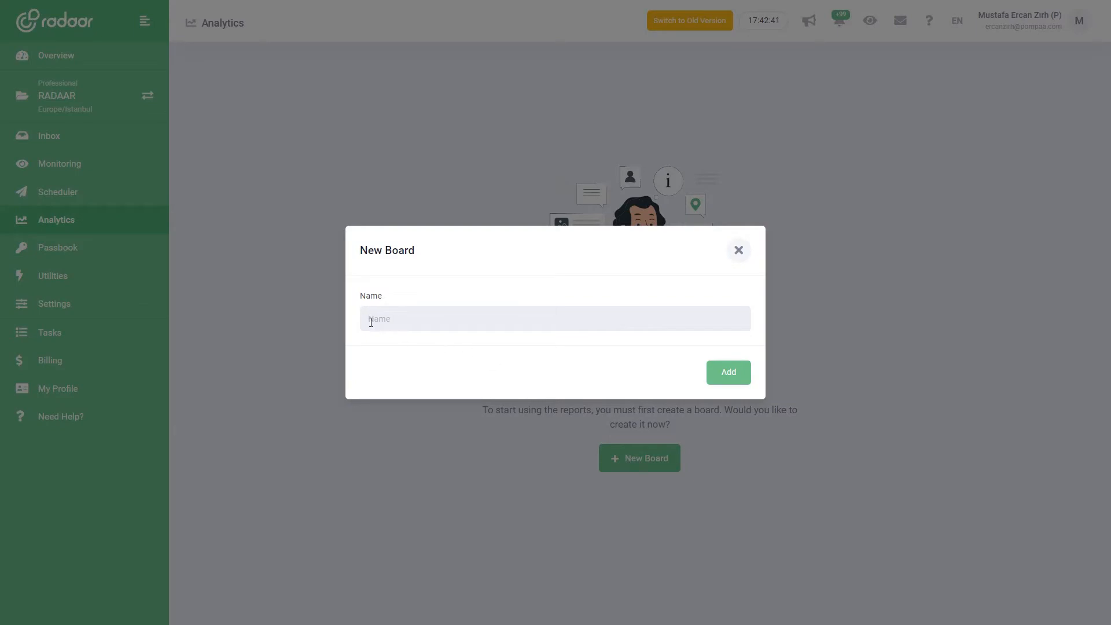
pyautogui.write('Fac')
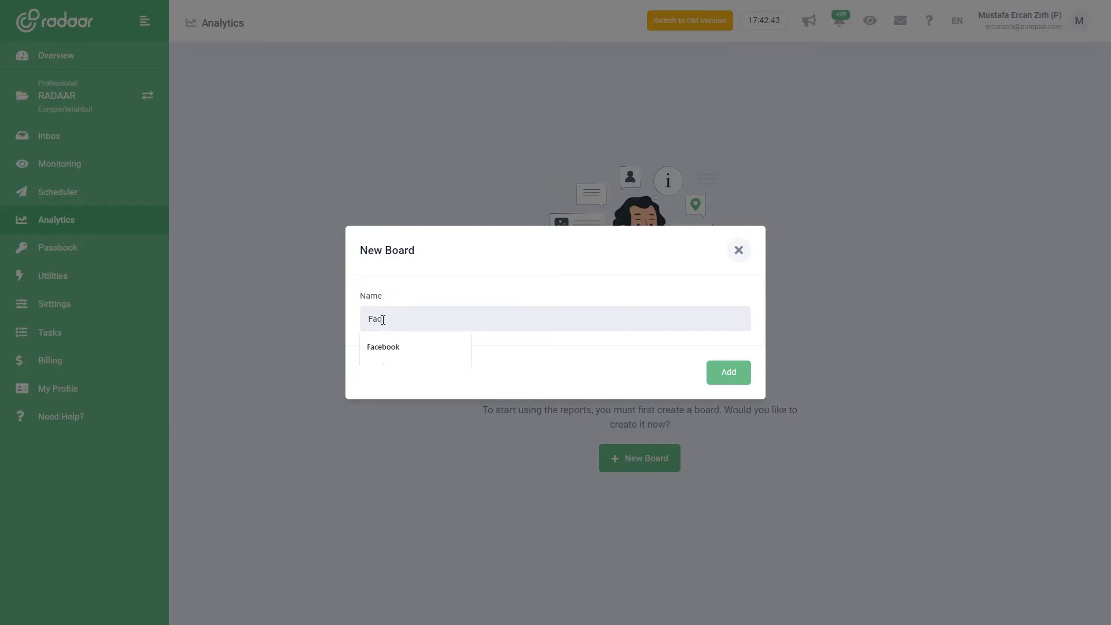
pyautogui.click(382, 346)
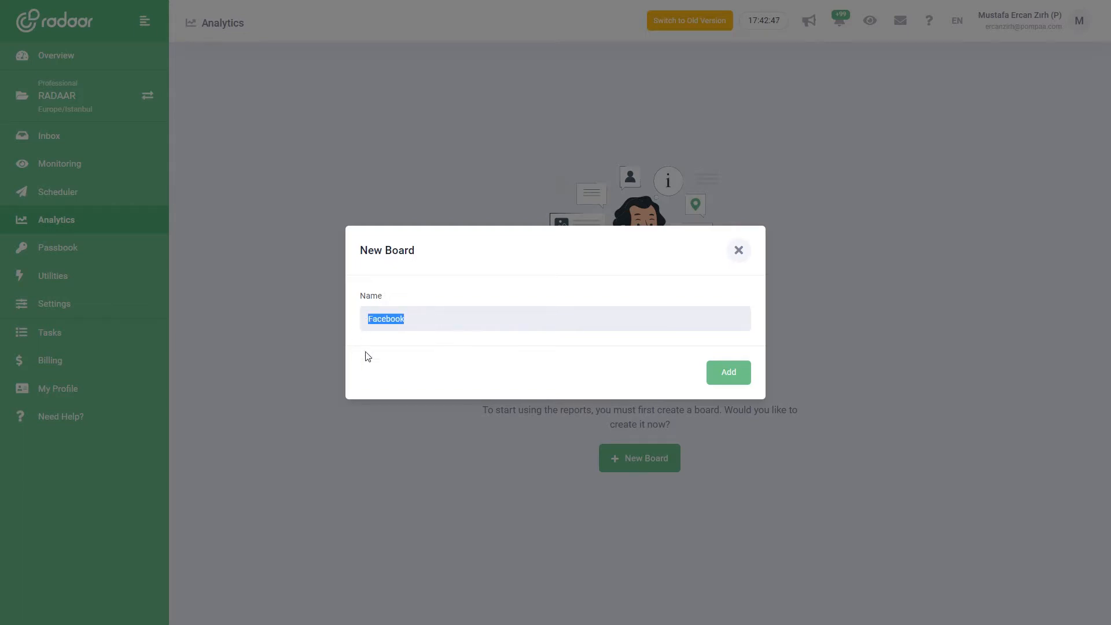
pyautogui.moveTo(441, 351)
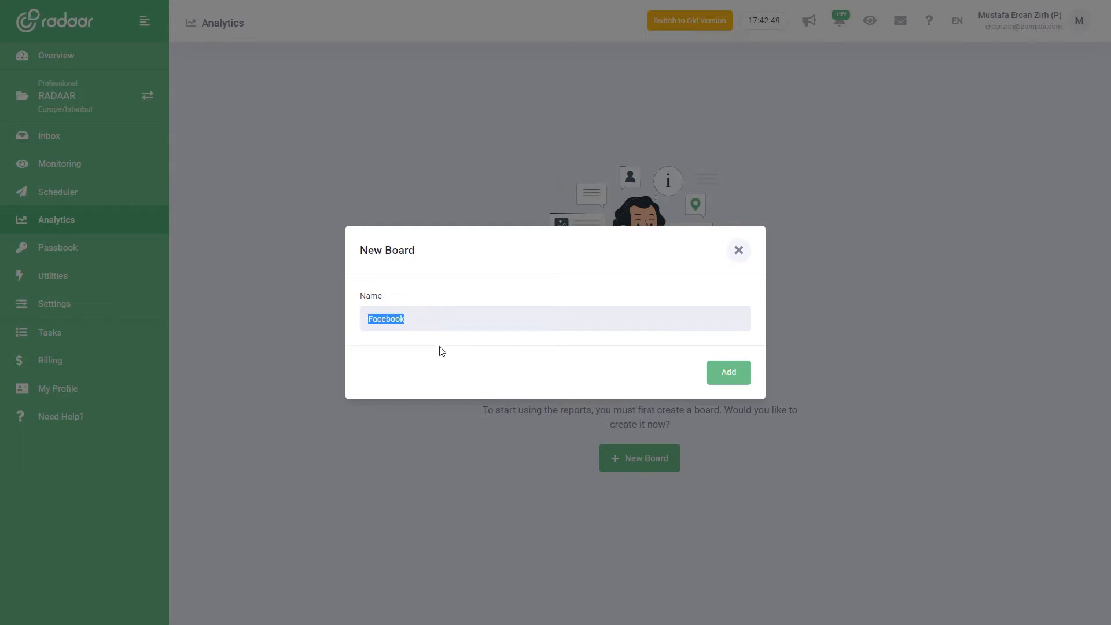
pyautogui.write('Audience')
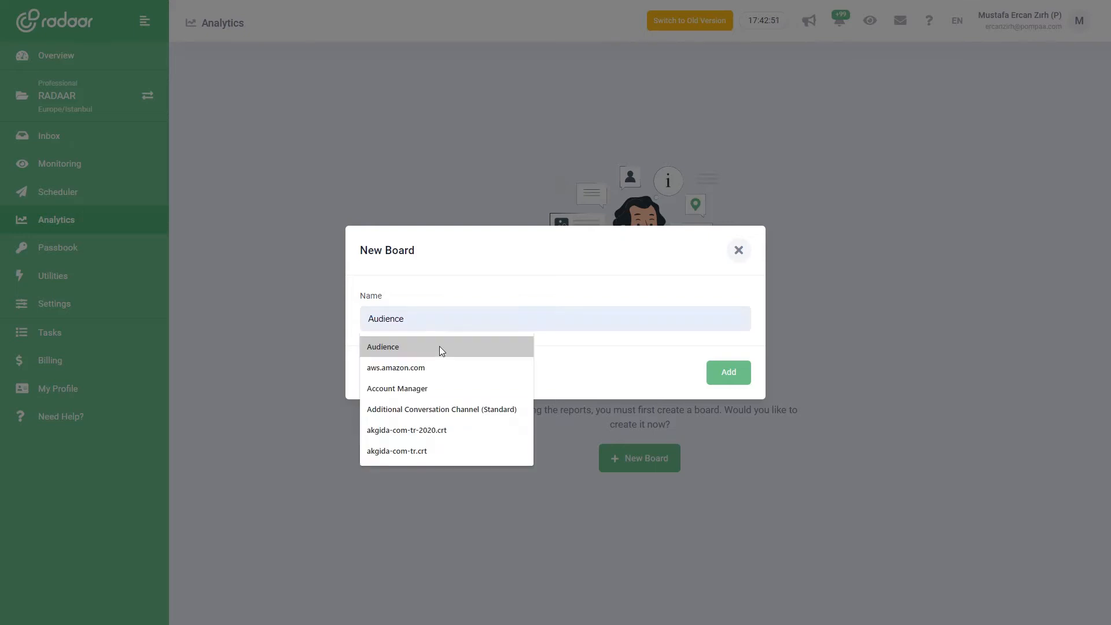
pyautogui.click(383, 346)
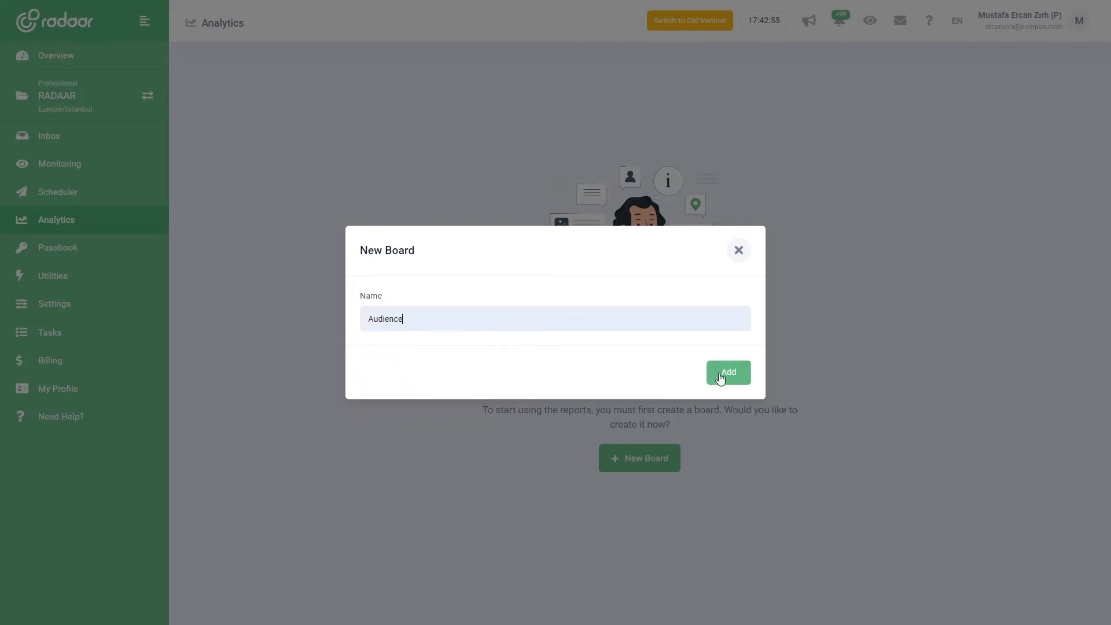
pyautogui.click(728, 372)
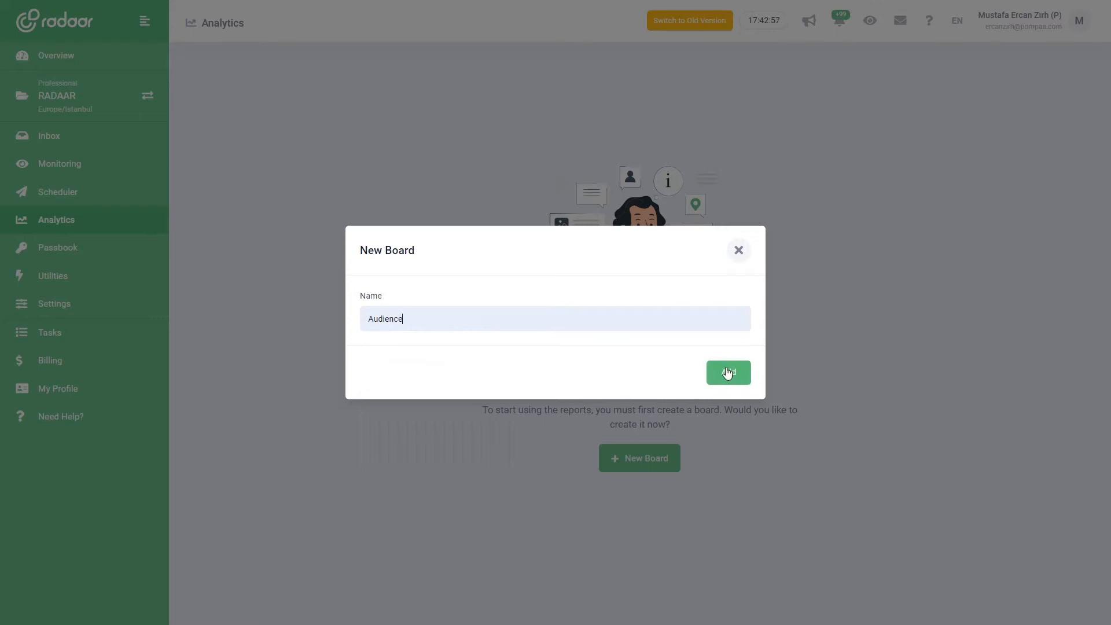
pyautogui.click(726, 372)
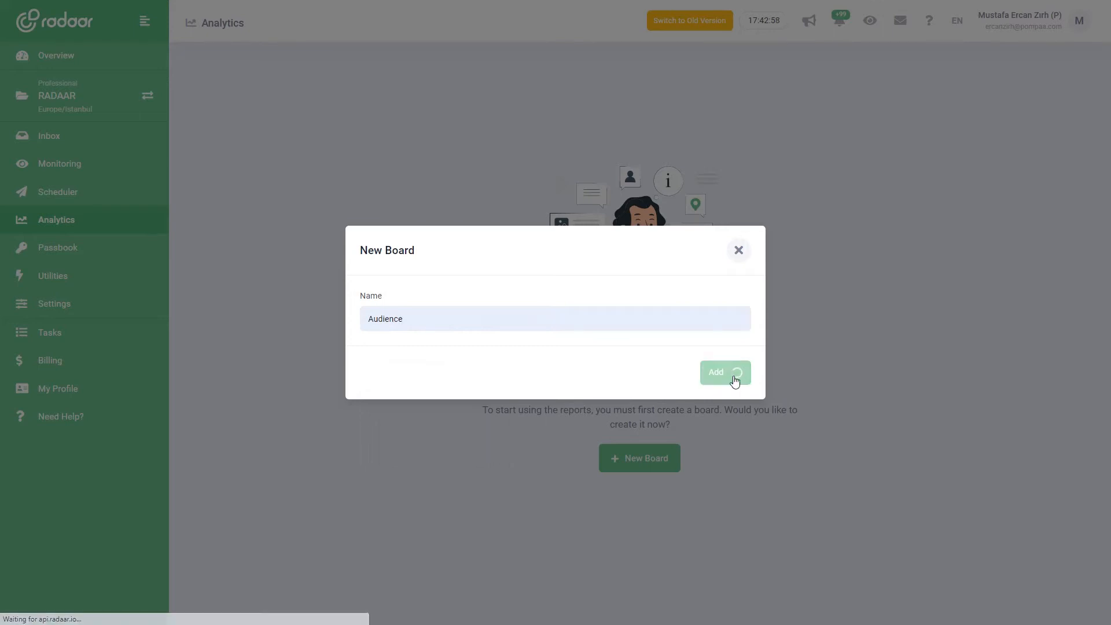
pyautogui.click(724, 372)
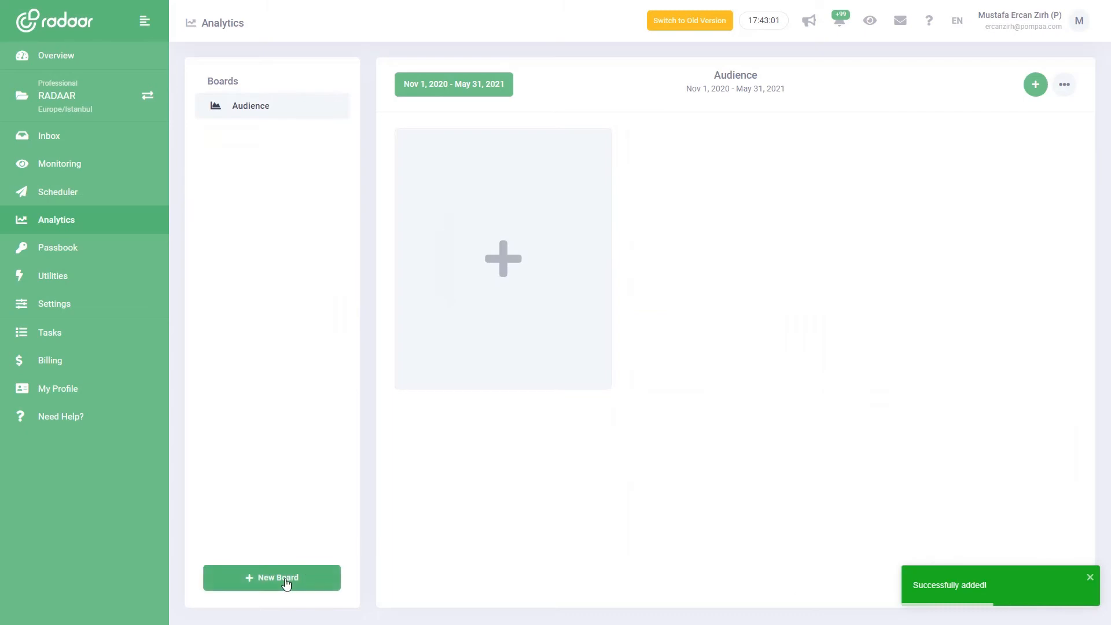
pyautogui.click(271, 577)
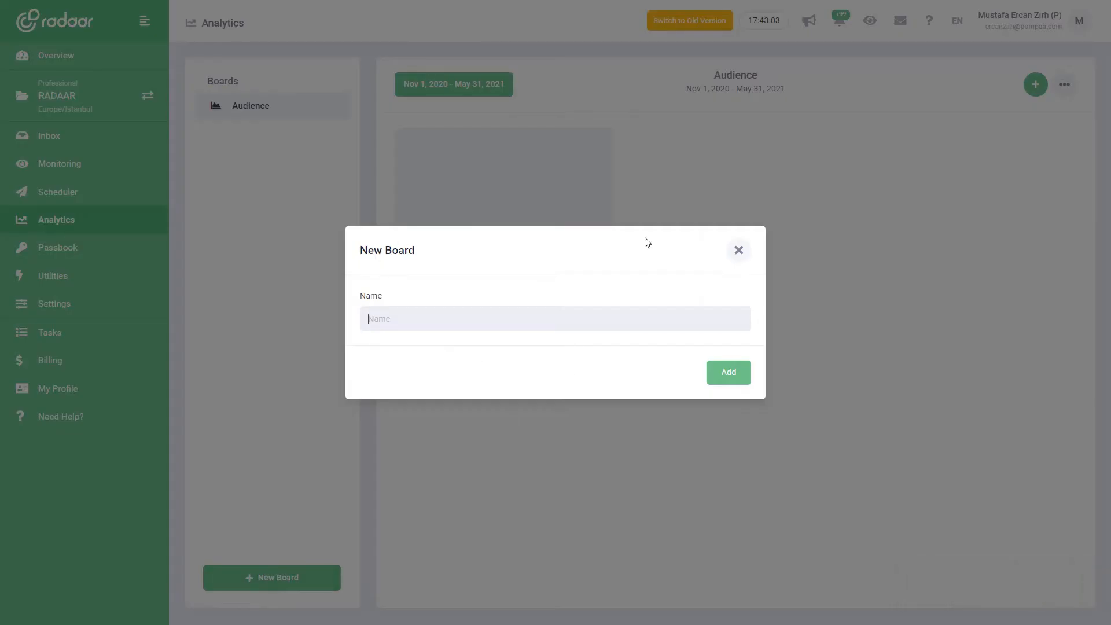
pyautogui.click(738, 250)
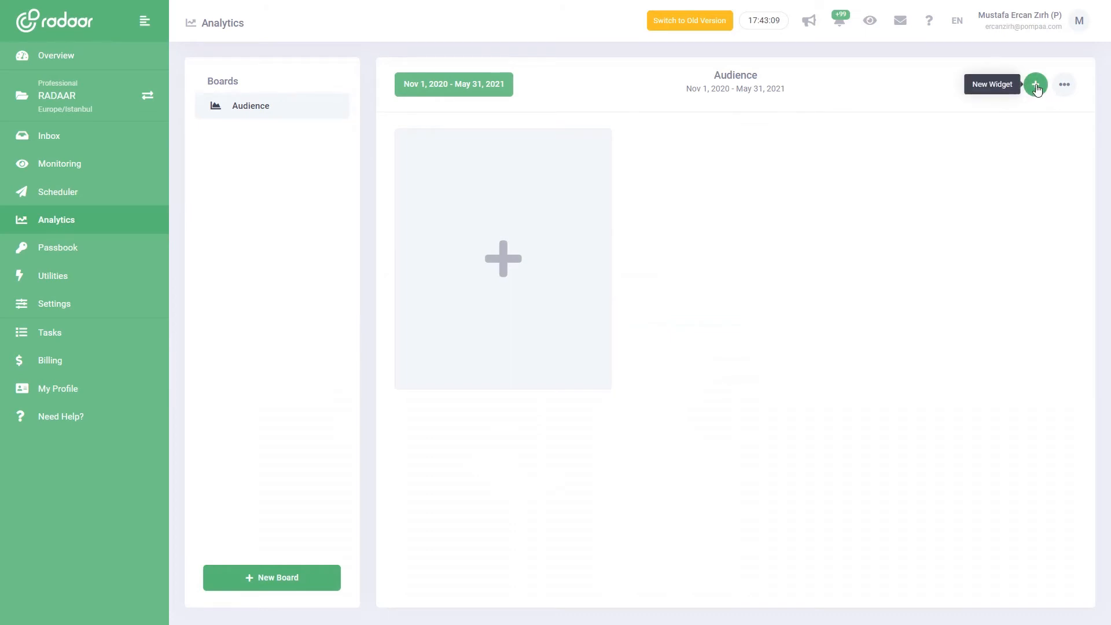
# Add a Facebook Demographics (Gender) widget for the radaar.io channel.
pyautogui.click(1035, 84)
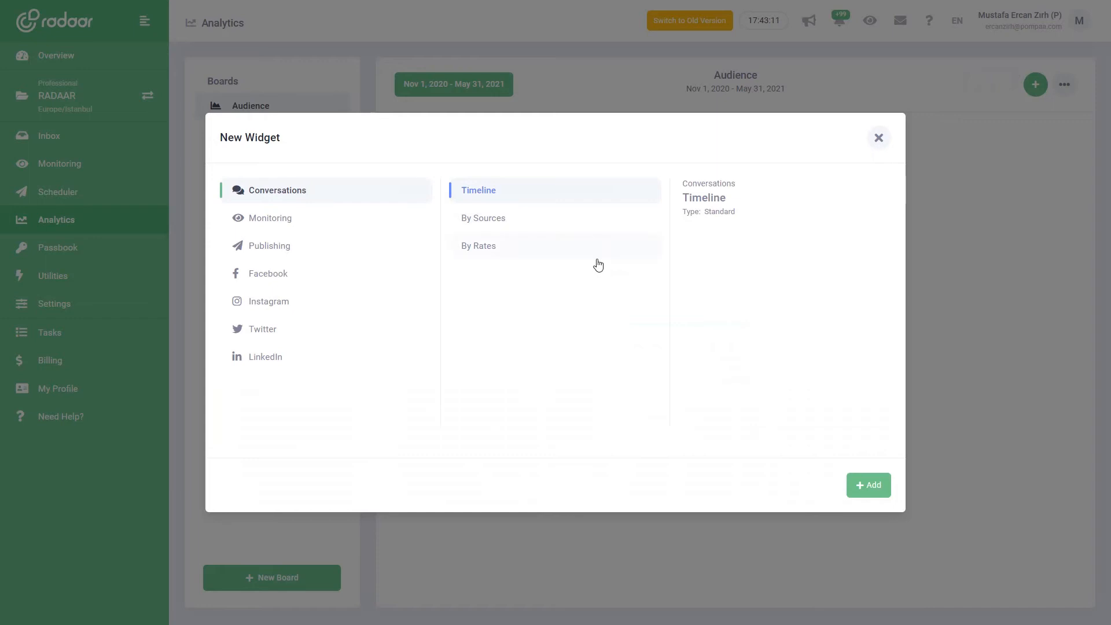
pyautogui.click(268, 217)
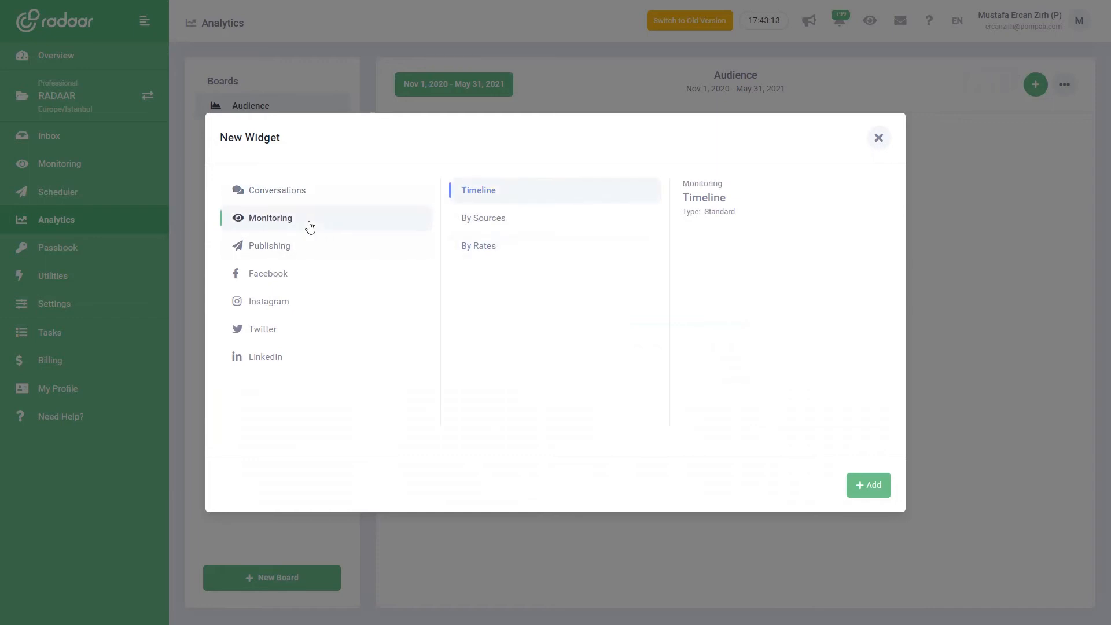
pyautogui.click(270, 245)
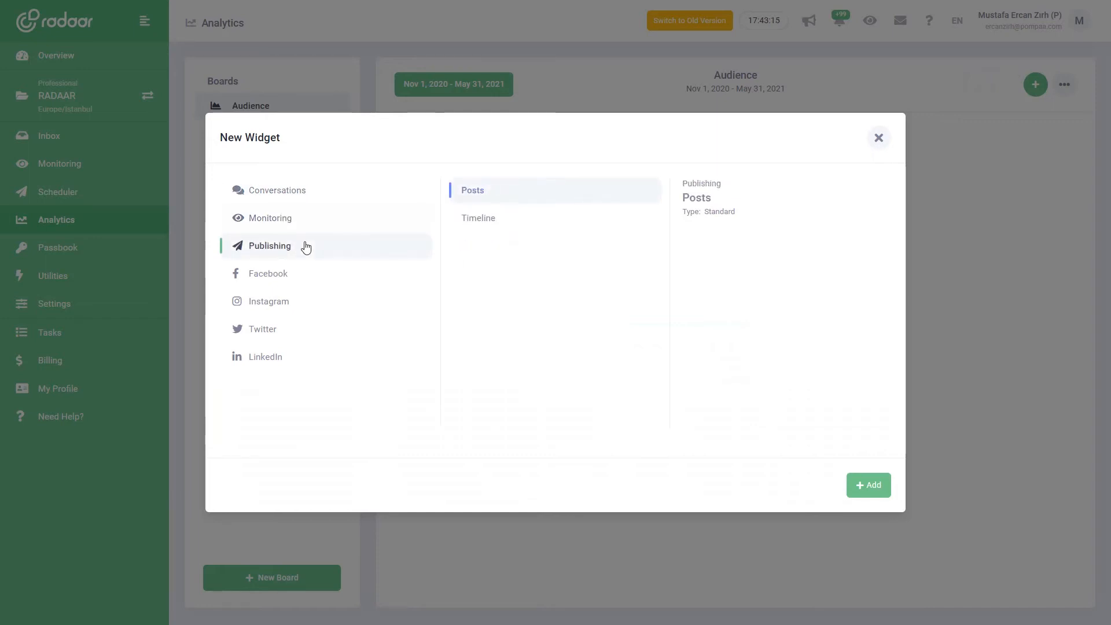
pyautogui.click(267, 273)
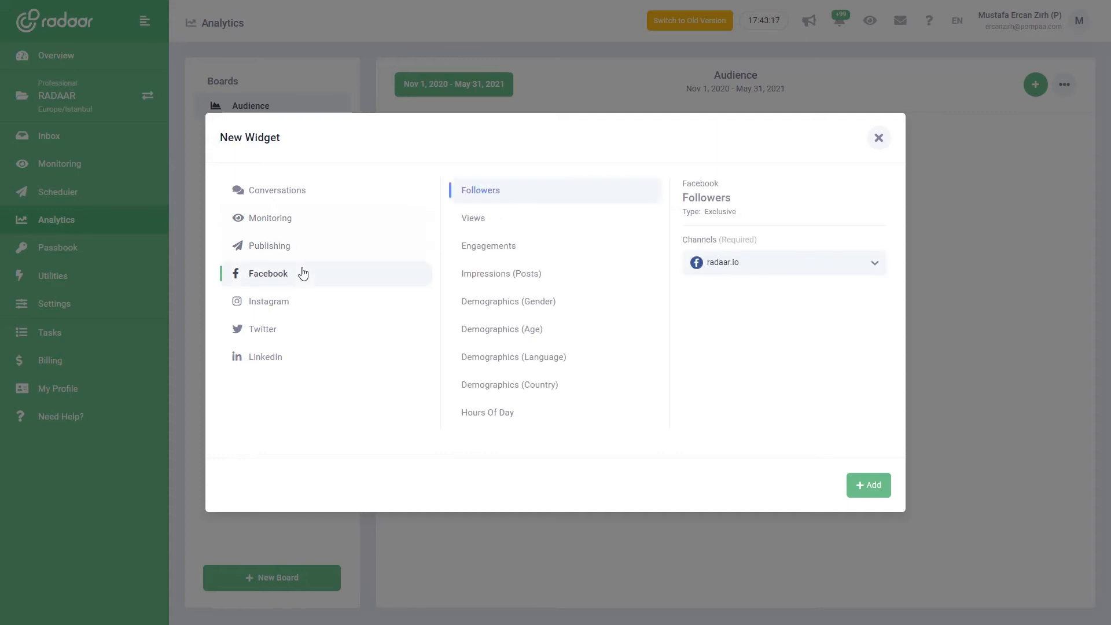
pyautogui.click(508, 301)
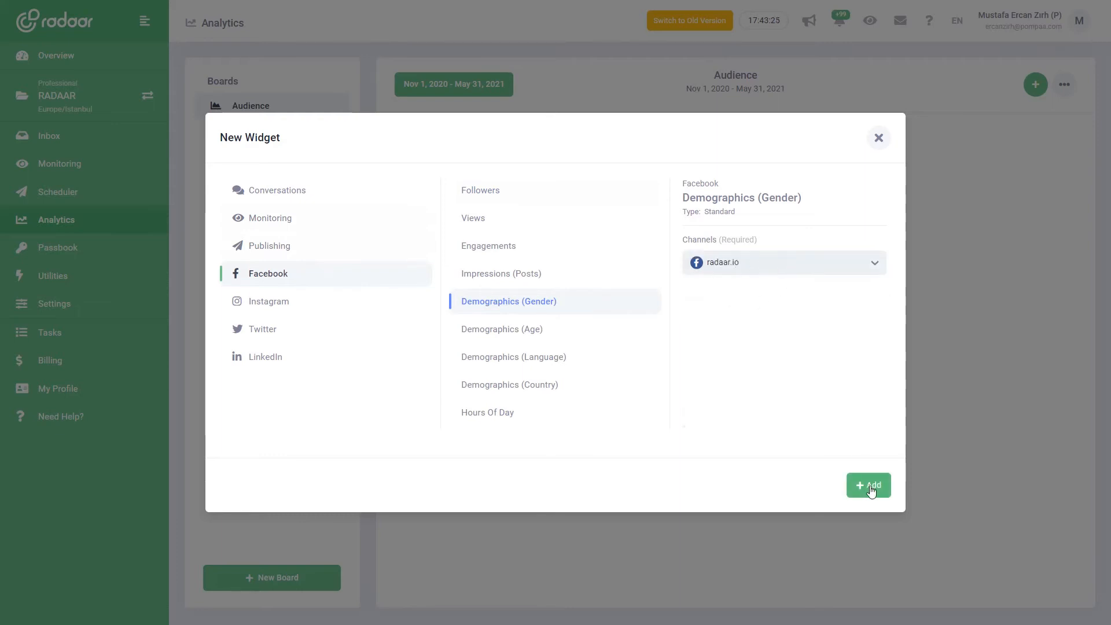
pyautogui.click(868, 486)
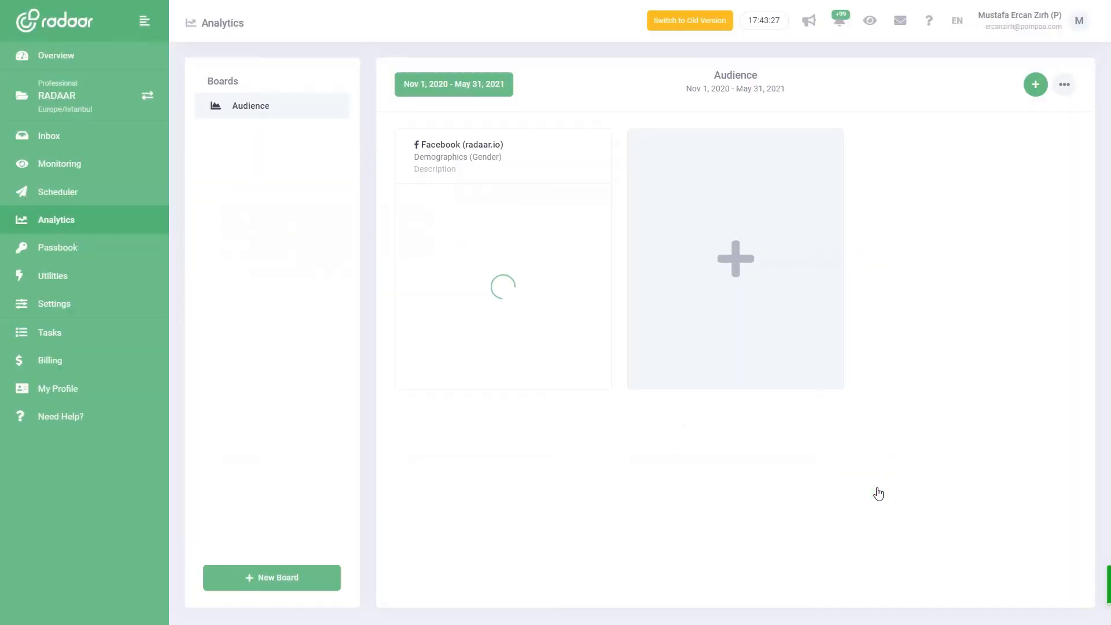
# Add an Instagram Demographics (Gender) widget for the radaar.io channel.
pyautogui.click(734, 258)
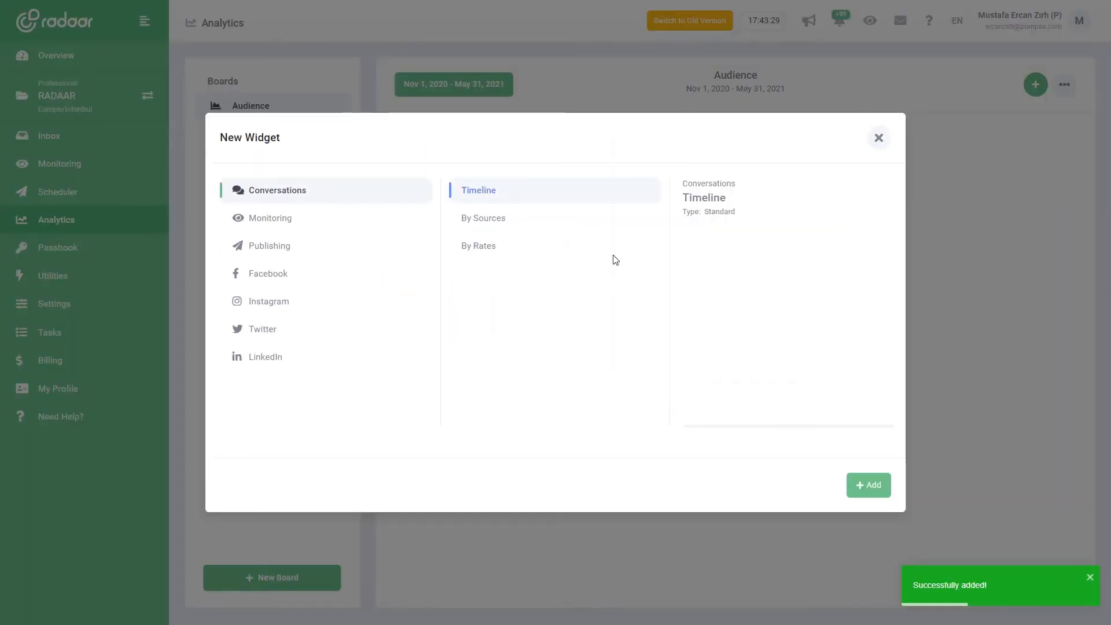
pyautogui.click(268, 300)
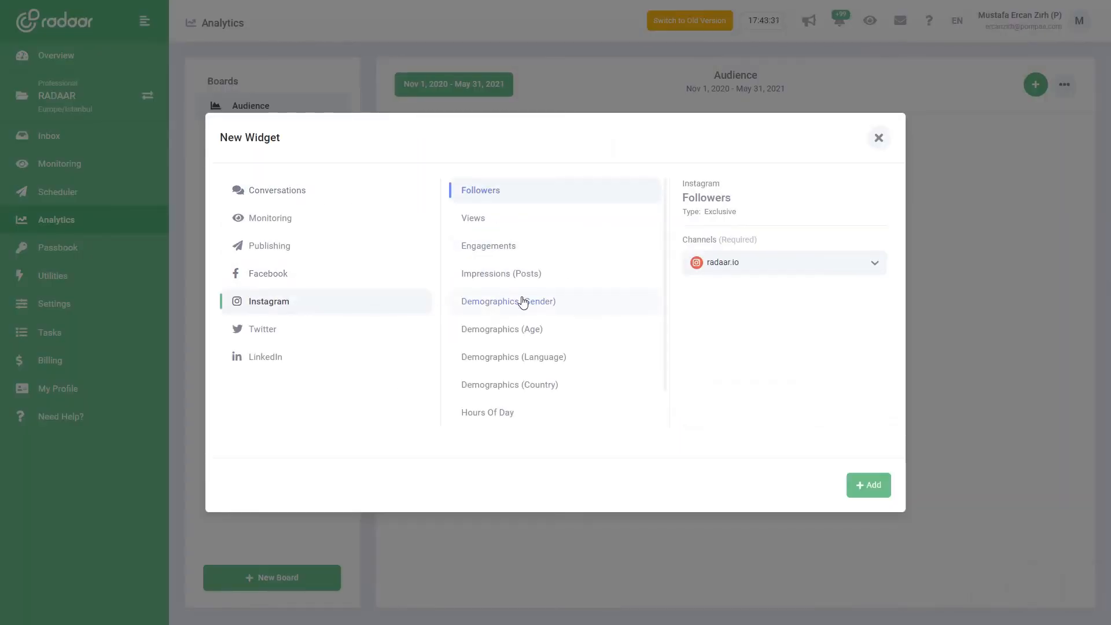
pyautogui.click(508, 301)
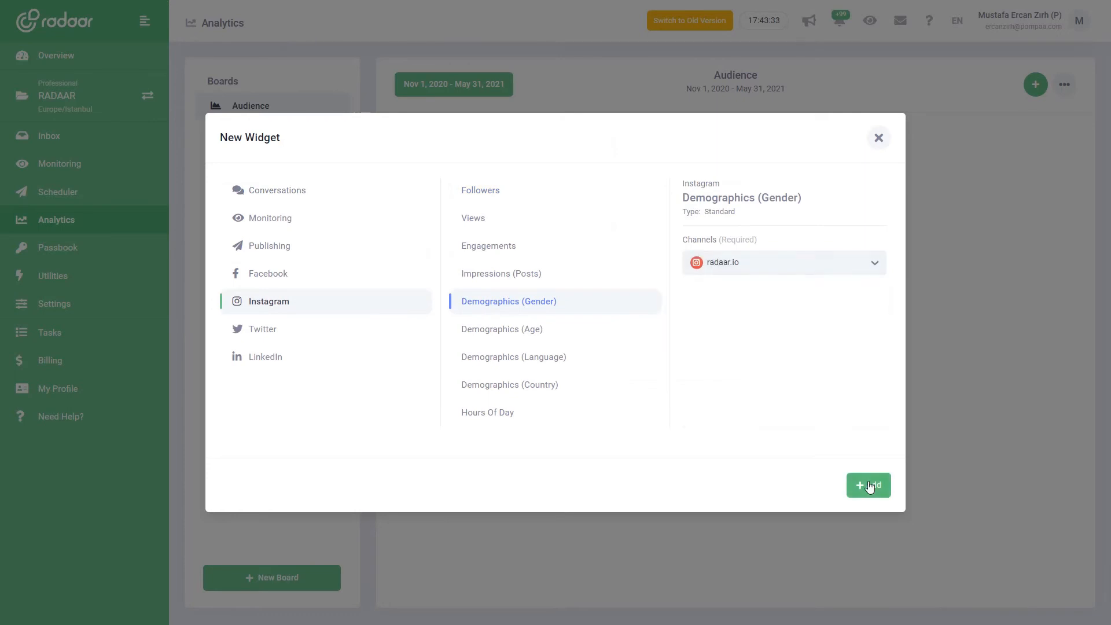
pyautogui.click(867, 485)
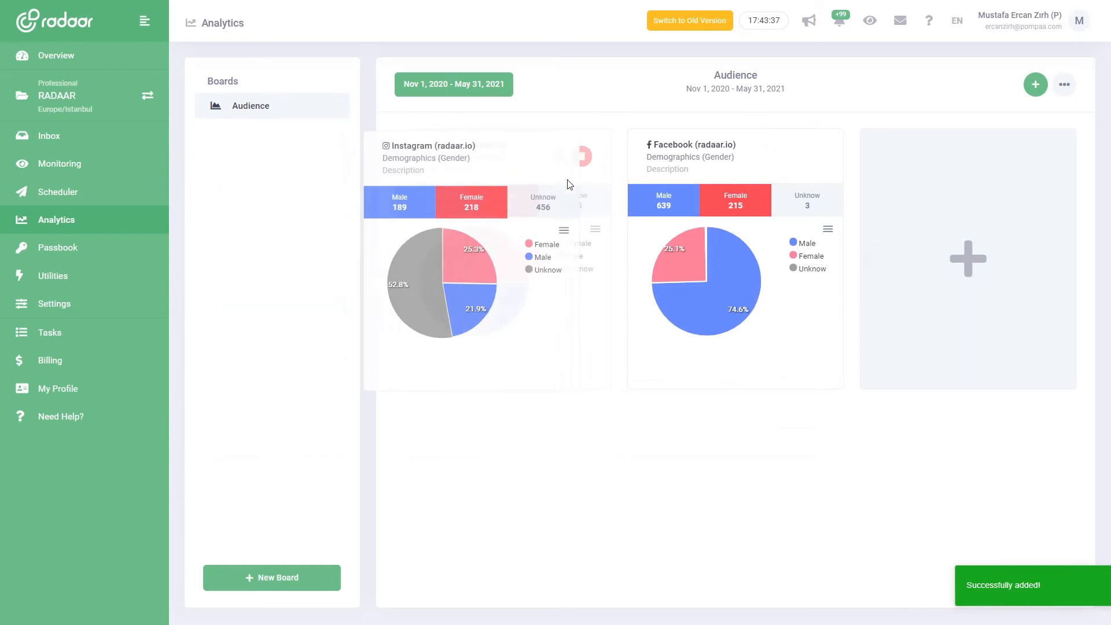
# Edit and save the Instagram gender card's title and description.
pyautogui.click(426, 158)
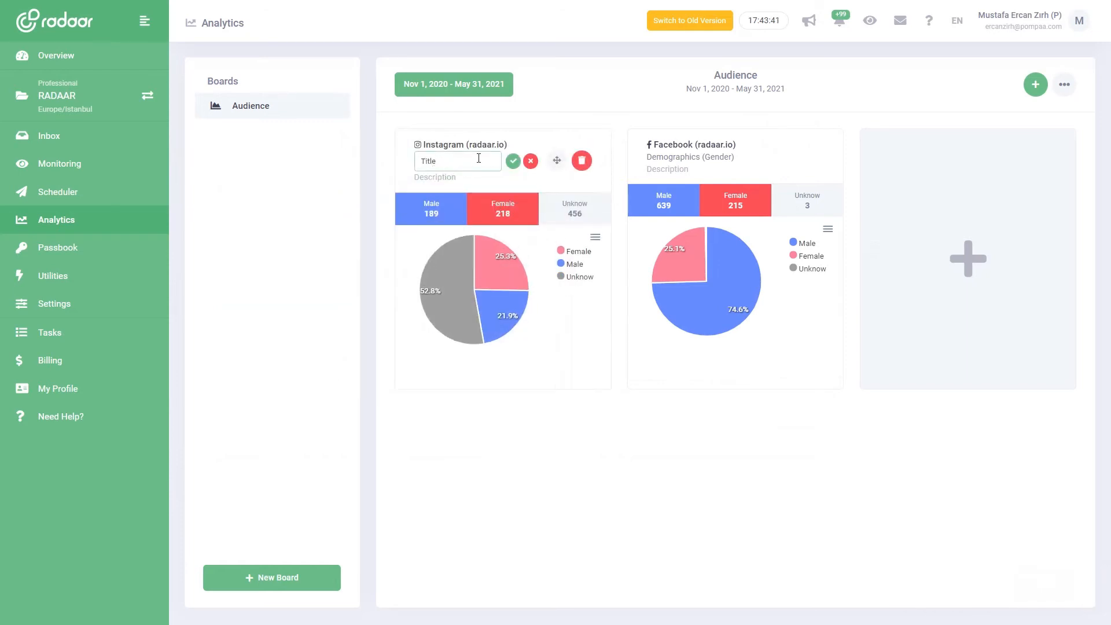
pyautogui.click(512, 161)
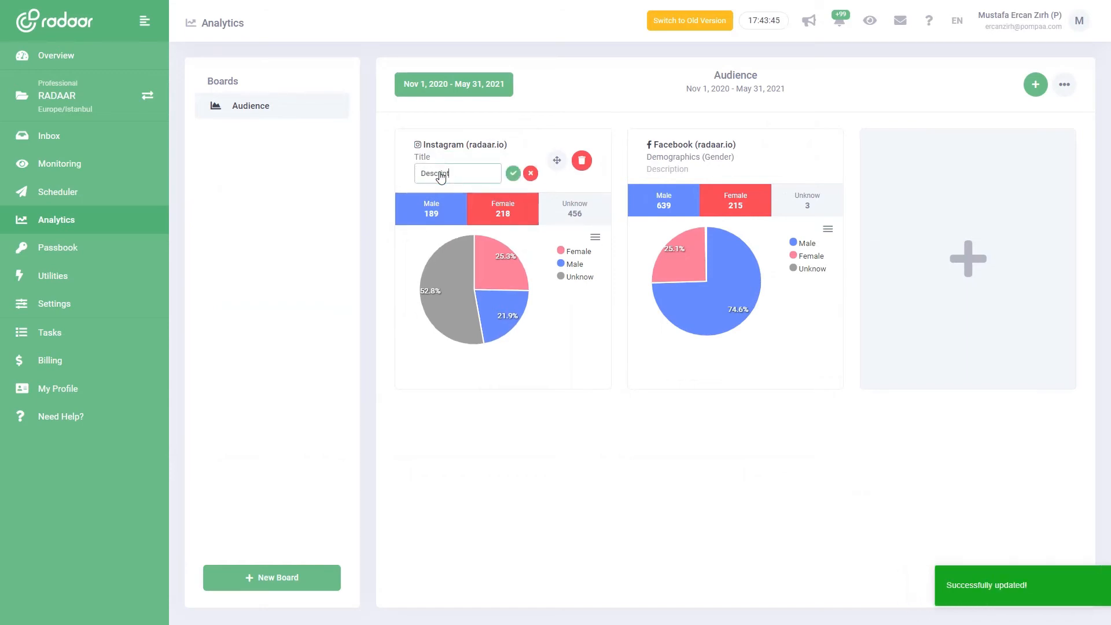
pyautogui.click(512, 173)
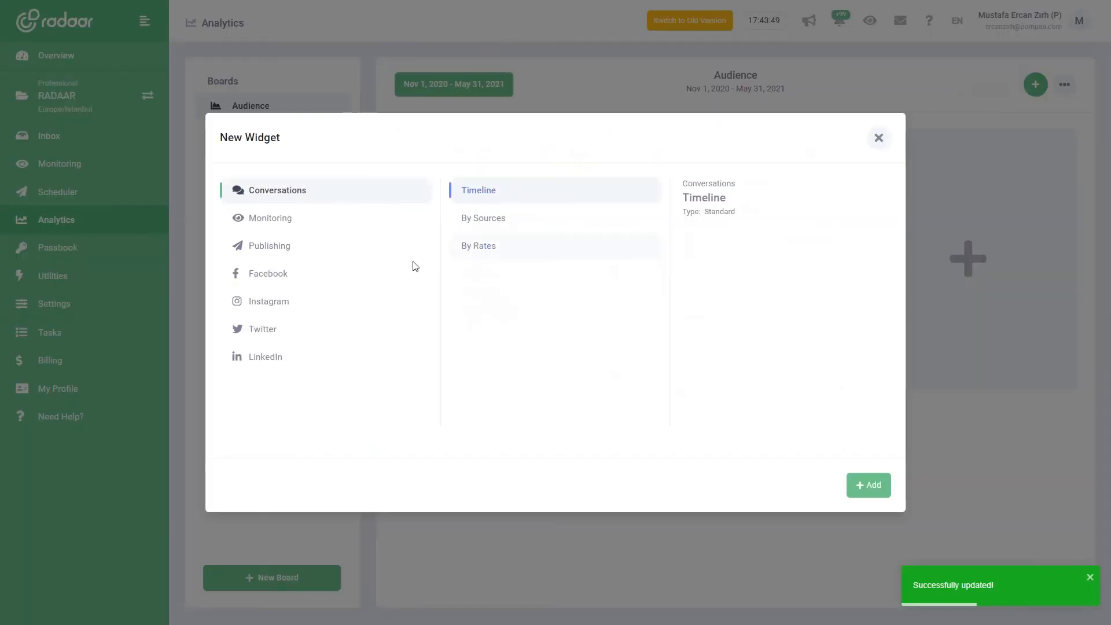
# Browse the widget categories, then set the range to Last 3 Months (Feb 1–May 31, 2021).
pyautogui.click(268, 245)
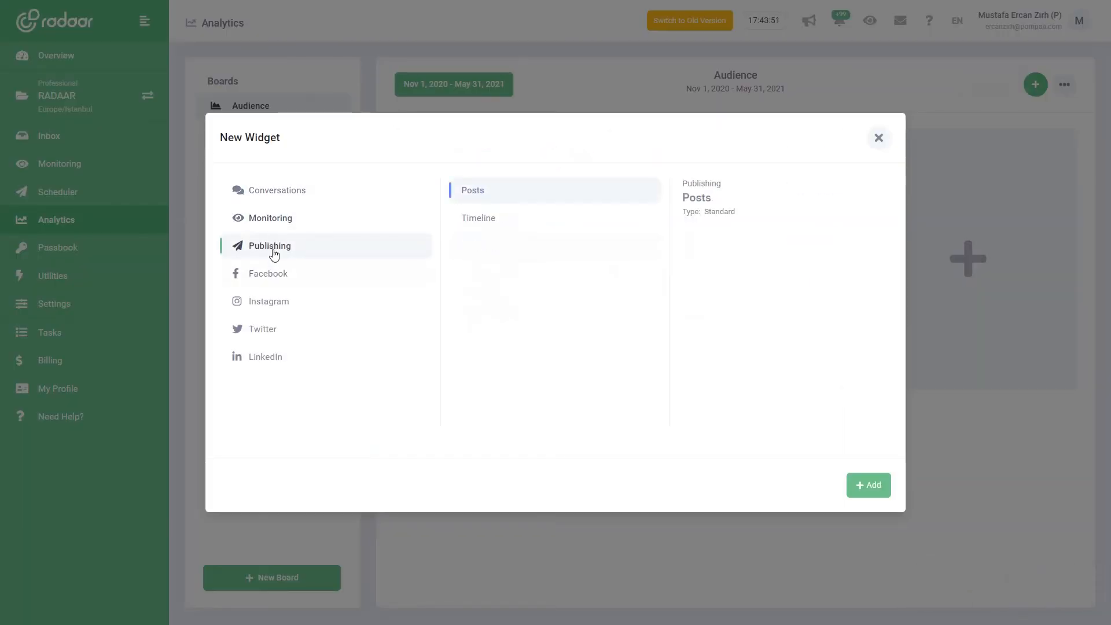
pyautogui.click(267, 273)
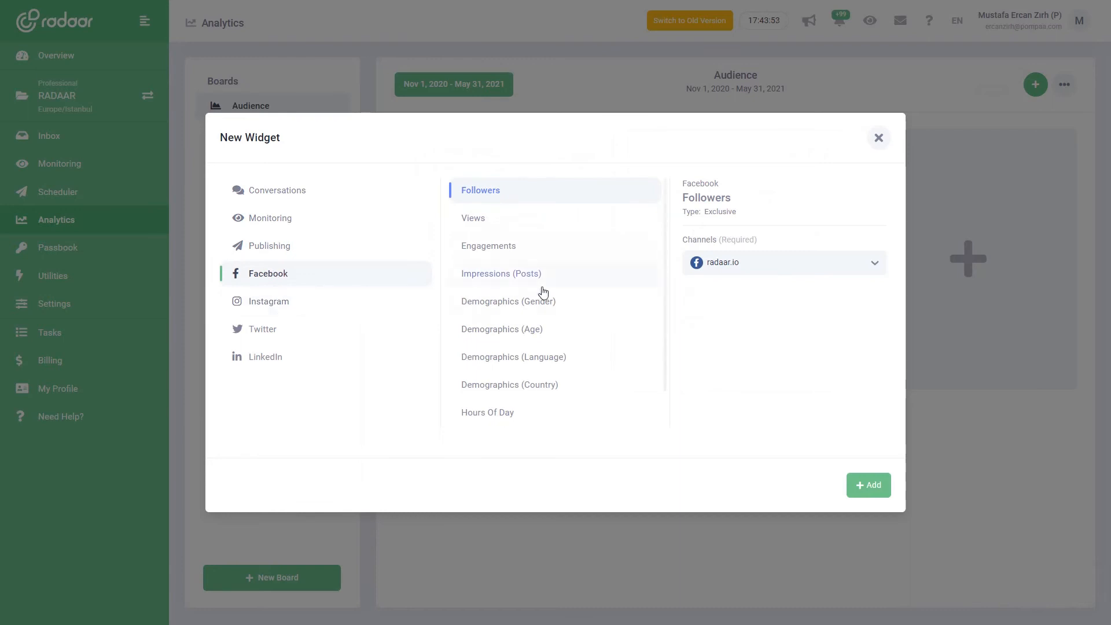
pyautogui.scroll(-3)
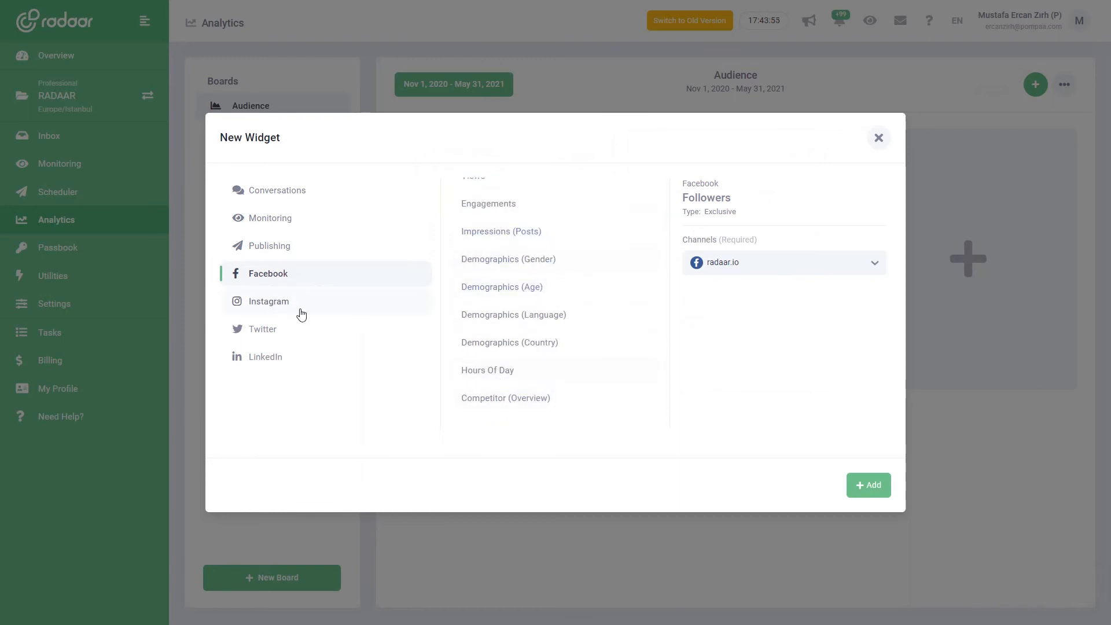
pyautogui.click(268, 300)
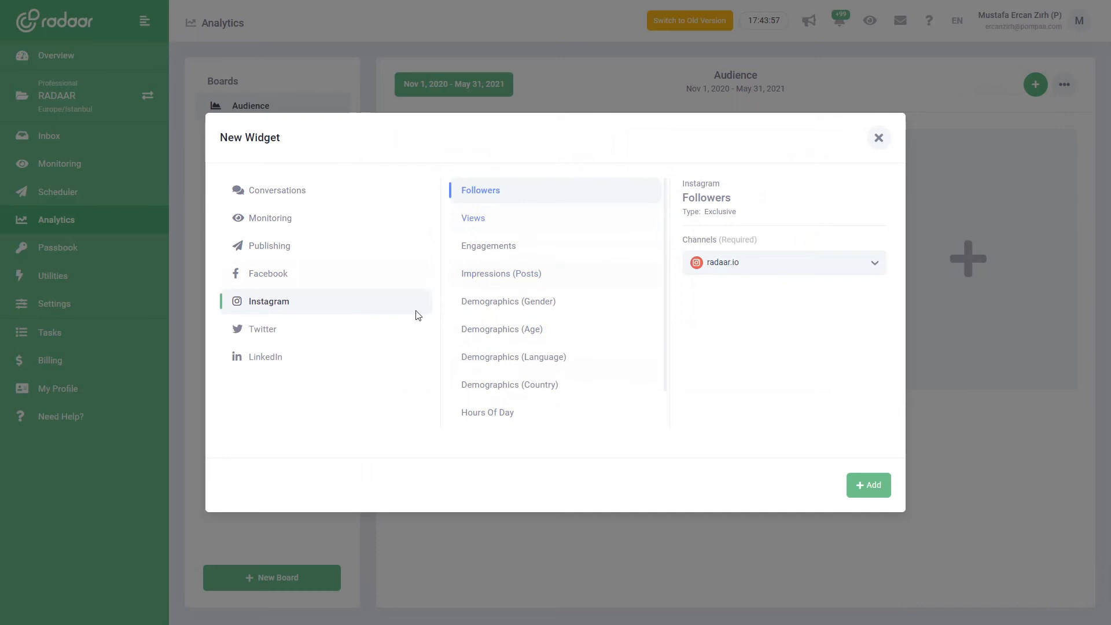
pyautogui.click(266, 356)
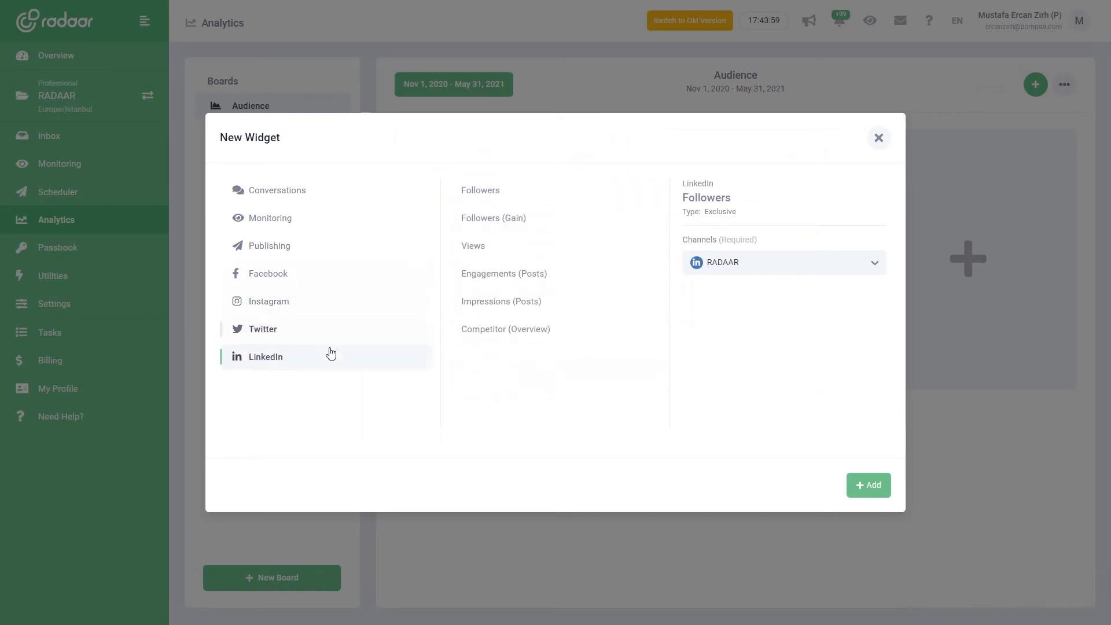
pyautogui.click(454, 83)
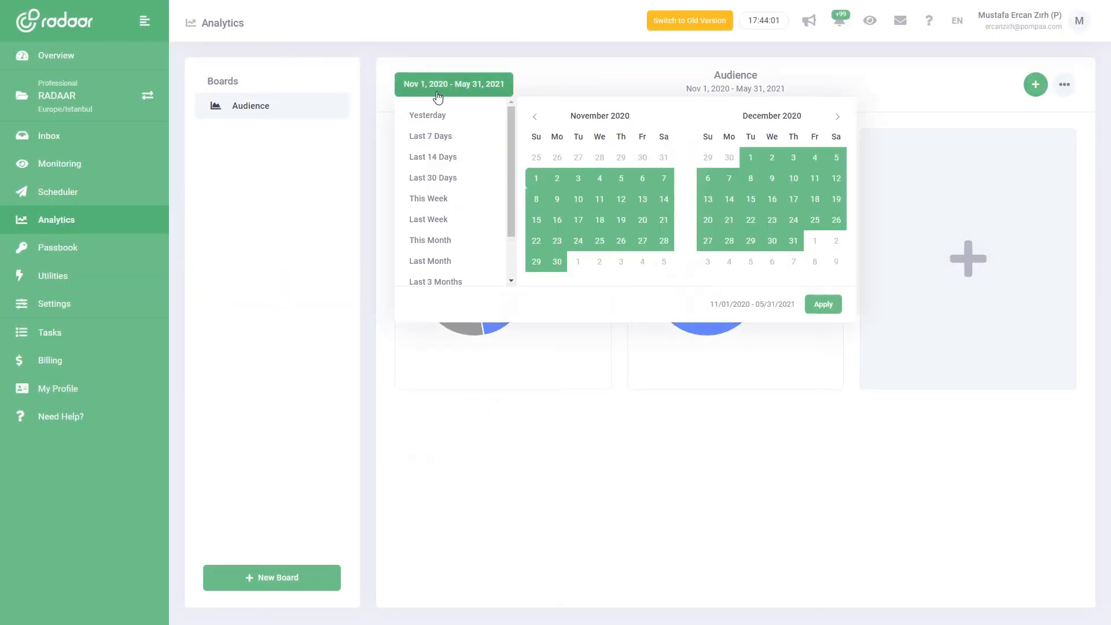
pyautogui.click(434, 281)
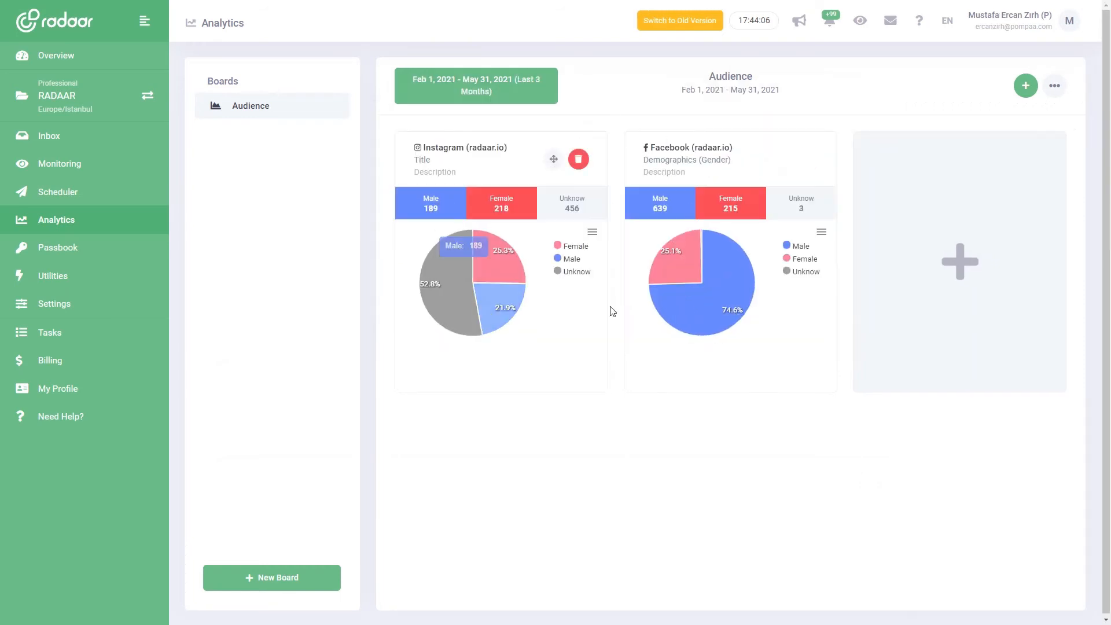
pyautogui.moveTo(711, 356)
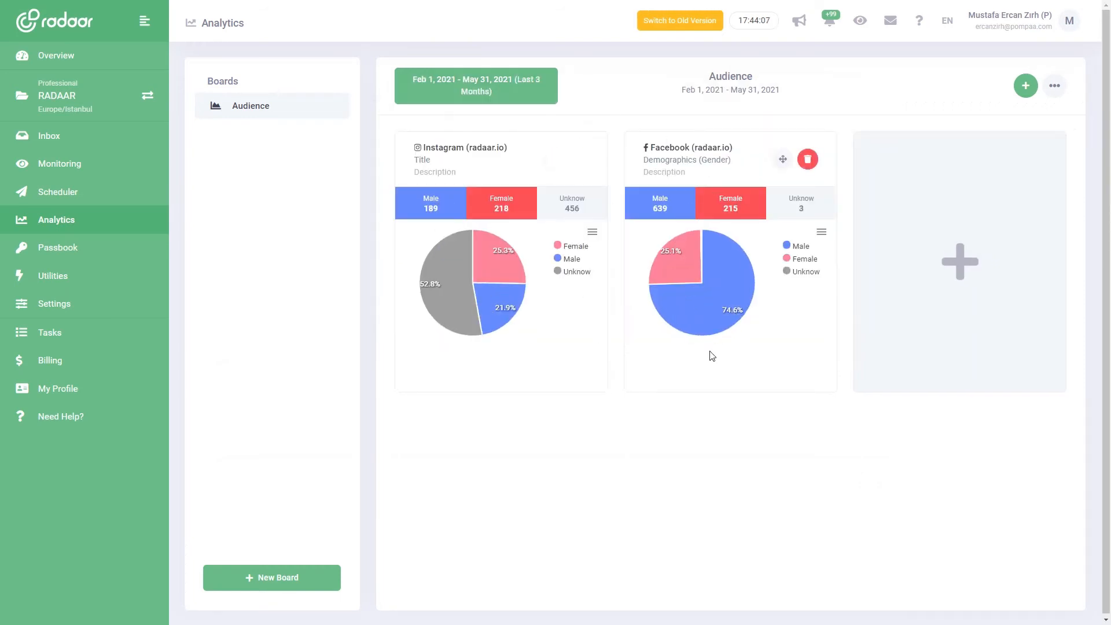
pyautogui.moveTo(756, 352)
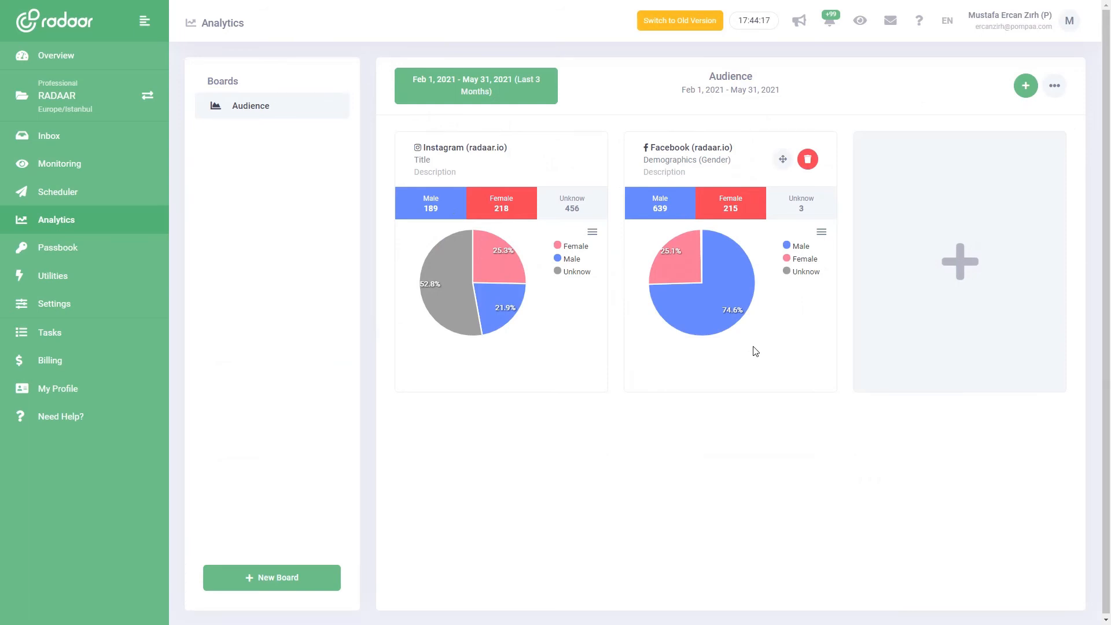
pyautogui.moveTo(701, 180)
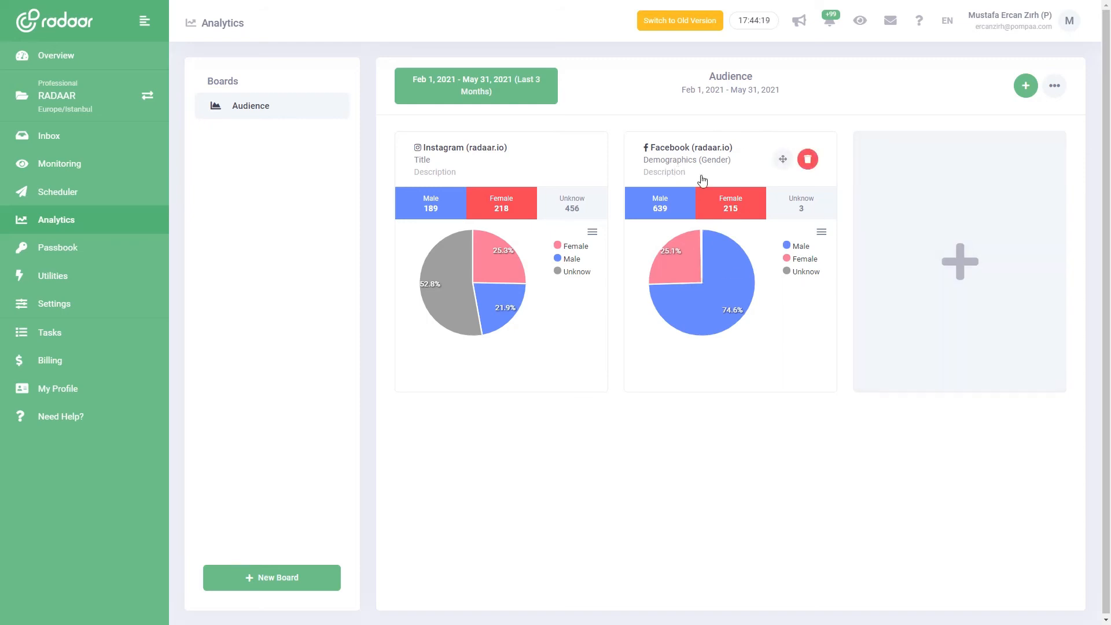
pyautogui.moveTo(423, 169)
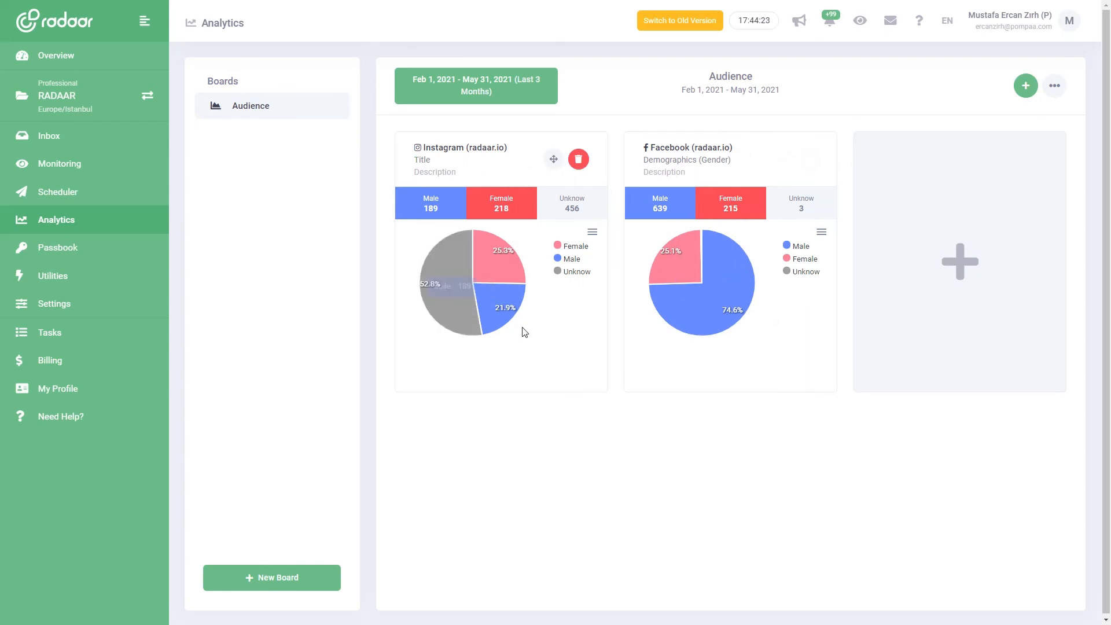
pyautogui.moveTo(537, 326)
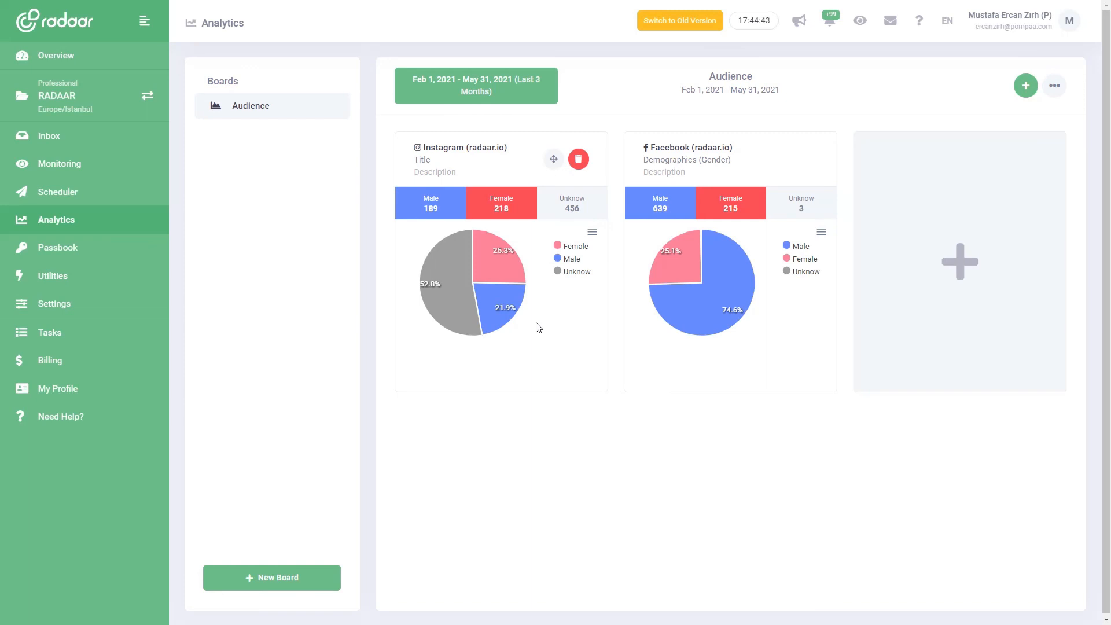
pyautogui.moveTo(539, 344)
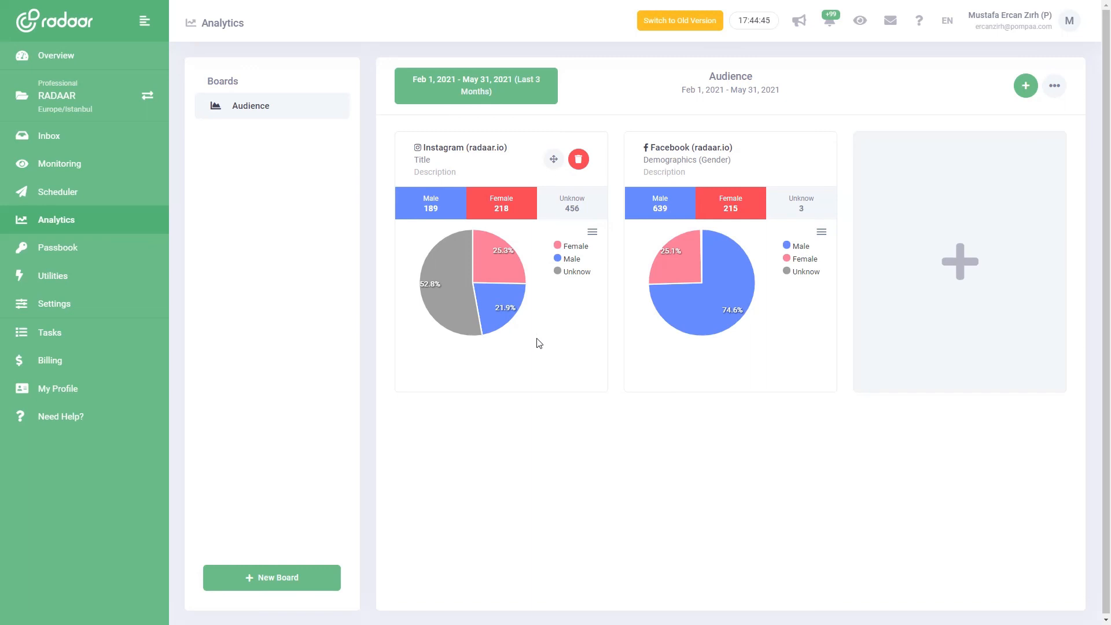